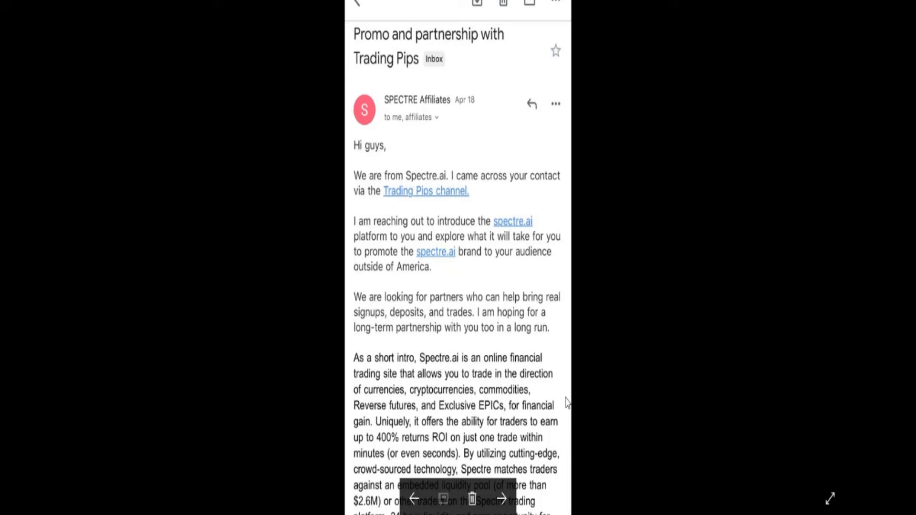
{"action": "mouse_move", "coordinate": [473, 233]}
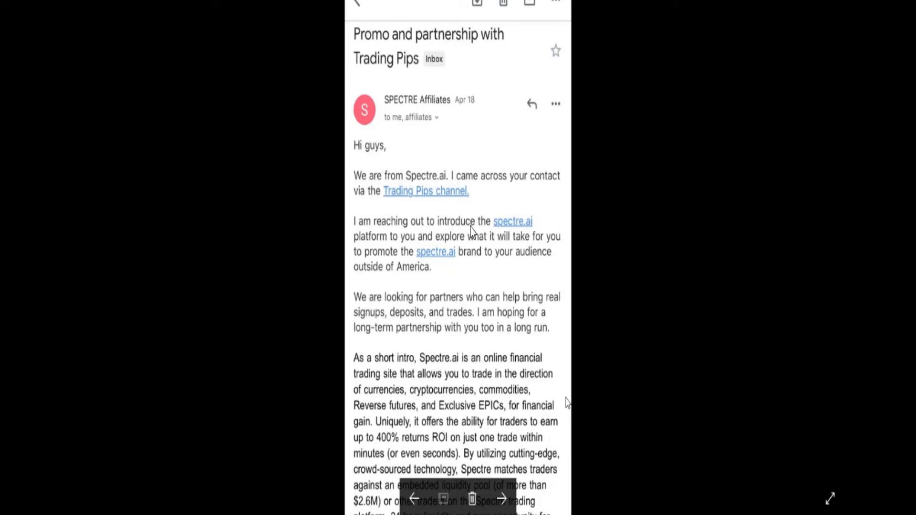
{"action": "mouse_move", "coordinate": [511, 237]}
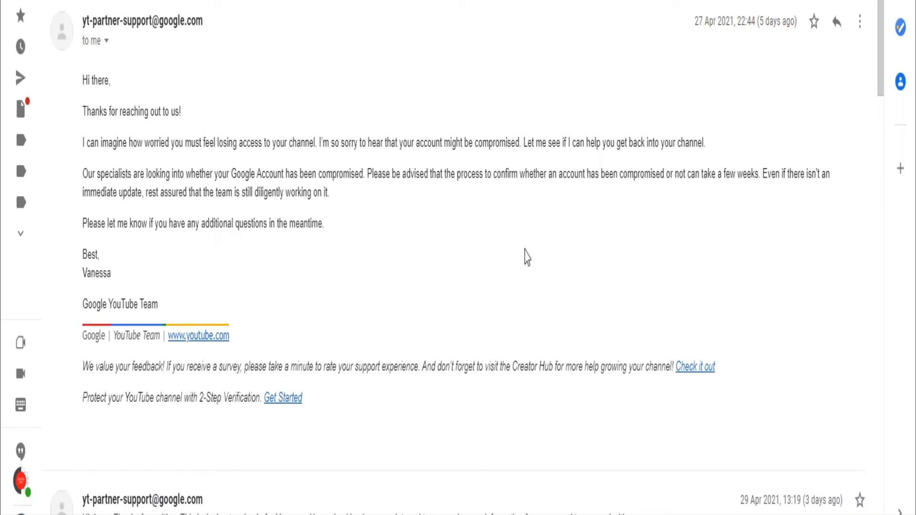
Scroll down the YouTube partner support thread to the follow-up replies
{"action": "scroll", "scroll_direction": "down", "scroll_amount": 3}
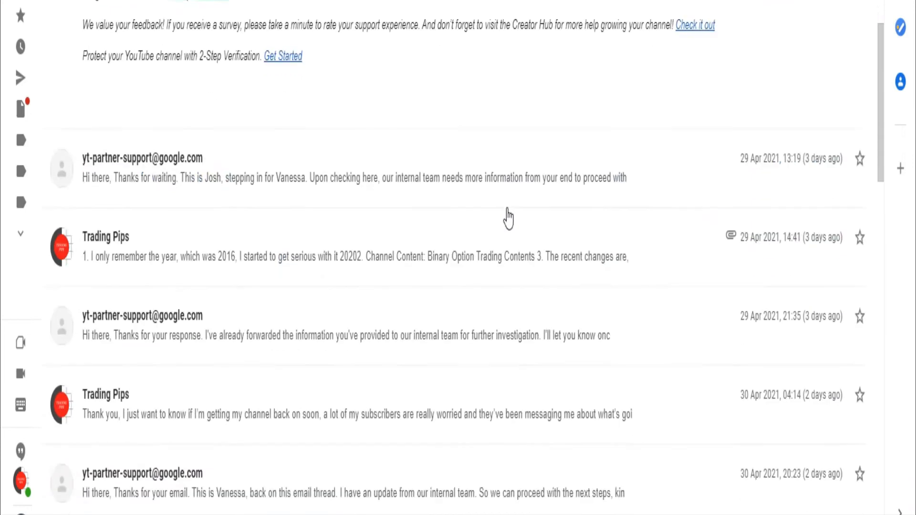
{"action": "scroll", "scroll_direction": "down", "scroll_amount": 3}
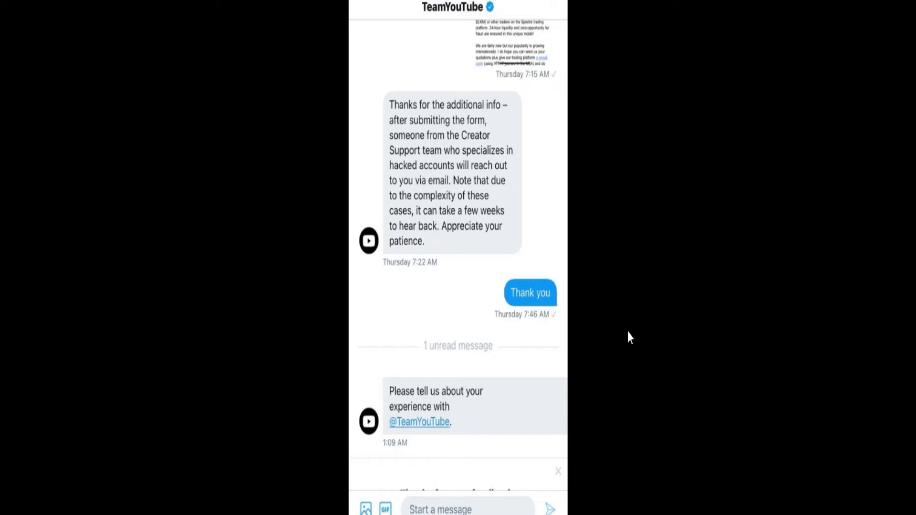
Bring up the context menu on the TeamYouTube DM screenshot, then dismiss it
{"action": "right_click", "coordinate": [631, 337]}
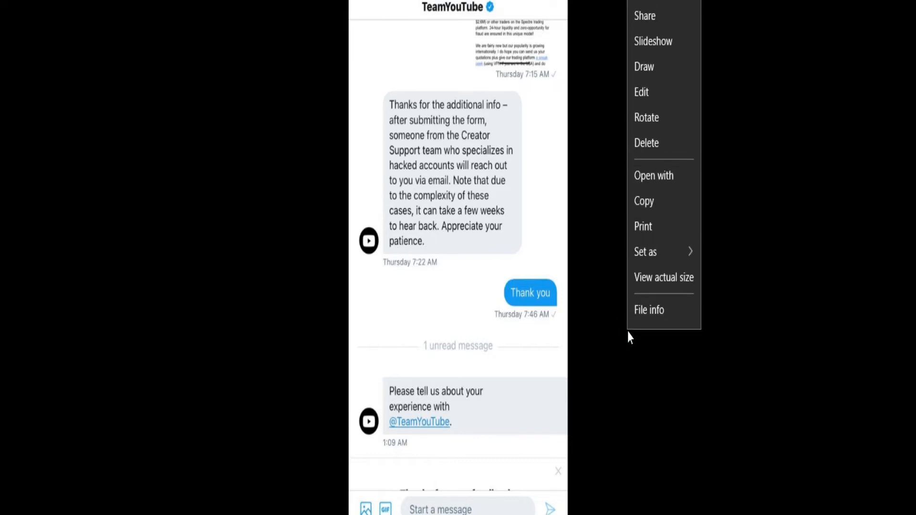
{"action": "left_click", "coordinate": [760, 196]}
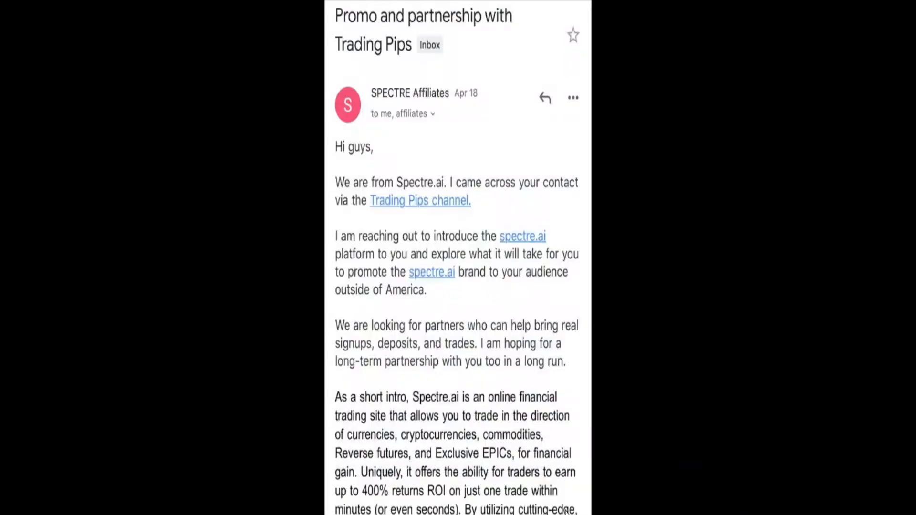
{"action": "mouse_move", "coordinate": [587, 379]}
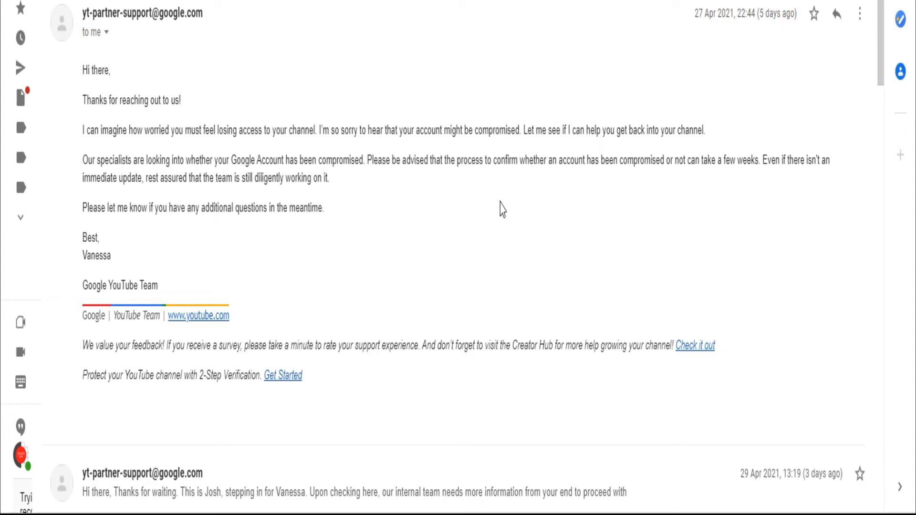
Scroll down the YouTube partner support thread about the compromised channel
{"action": "scroll", "scroll_direction": "down", "scroll_amount": 3}
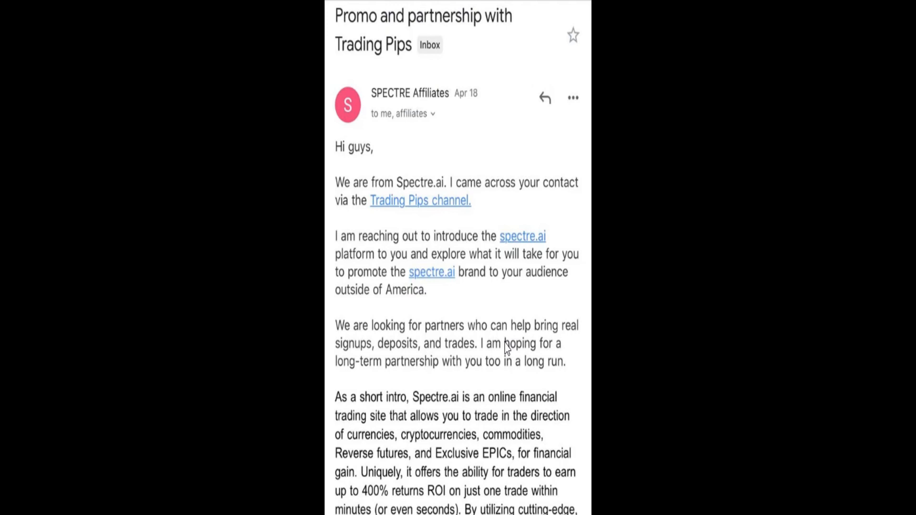
{"action": "mouse_move", "coordinate": [428, 224]}
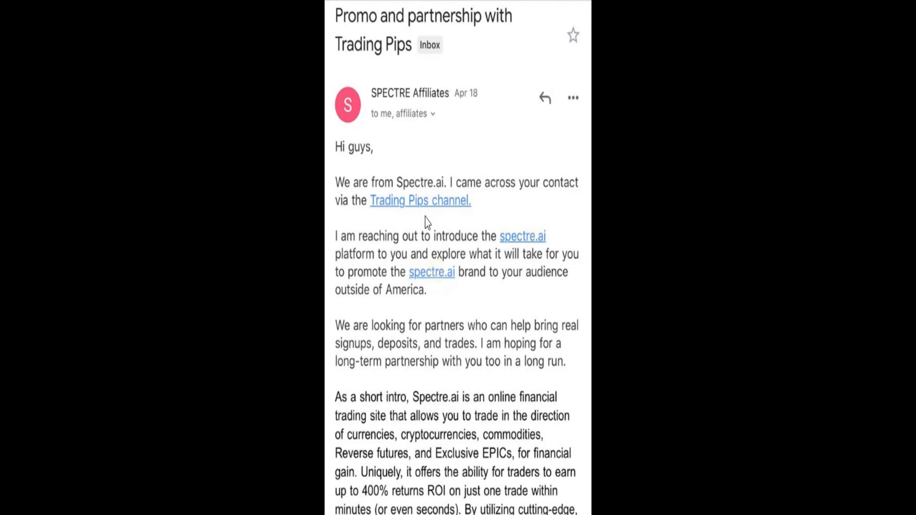
{"action": "mouse_move", "coordinate": [532, 250]}
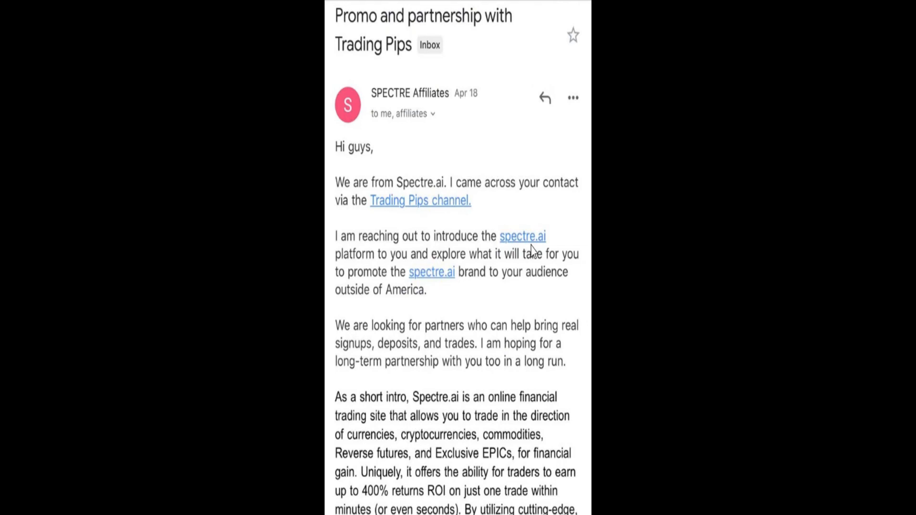